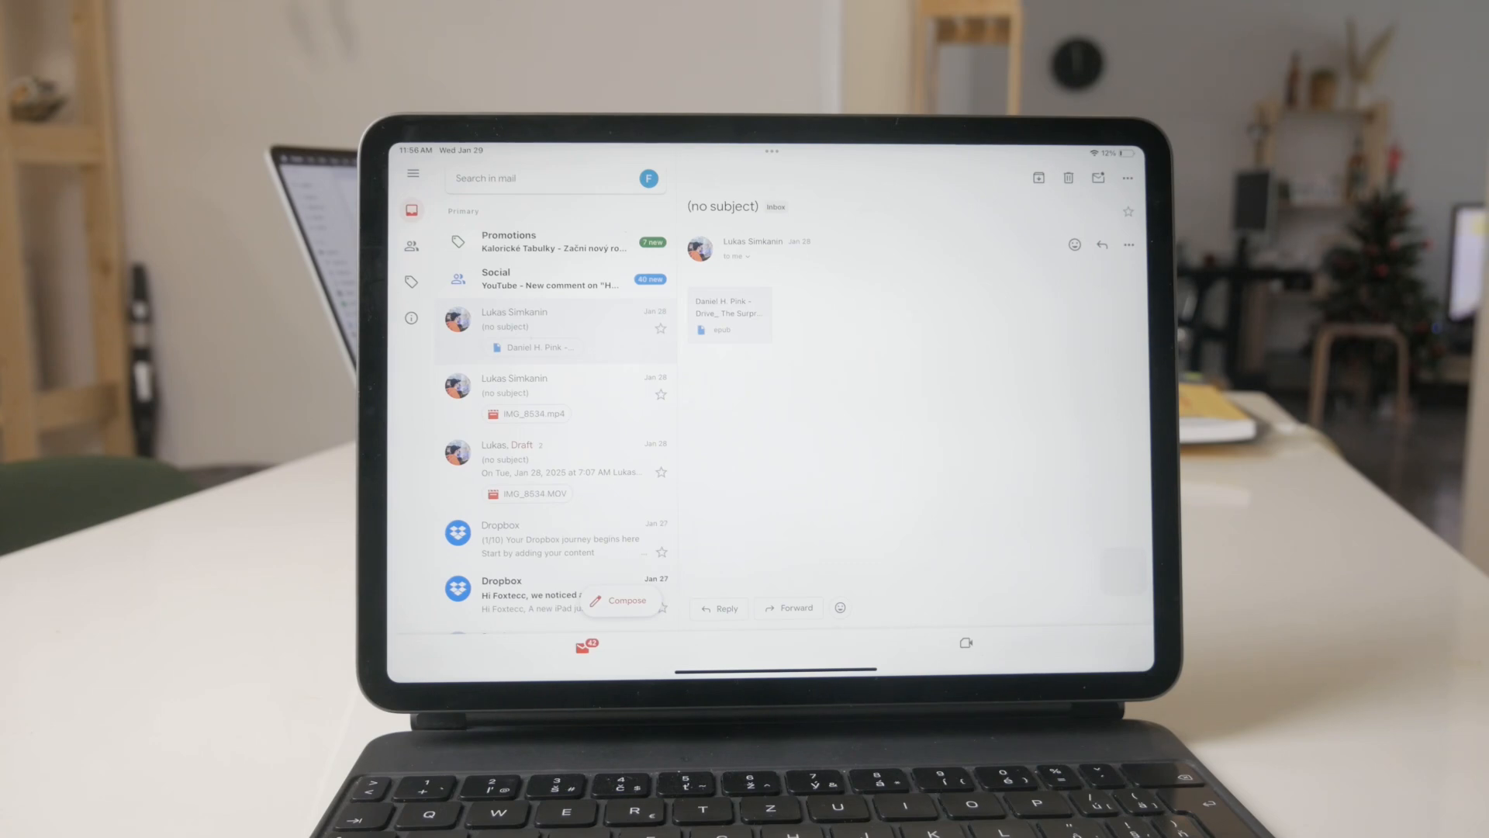
Preview the emailed EPUB attachment and bring up its share sheet
{"action": "left_click", "coordinate": [729, 313]}
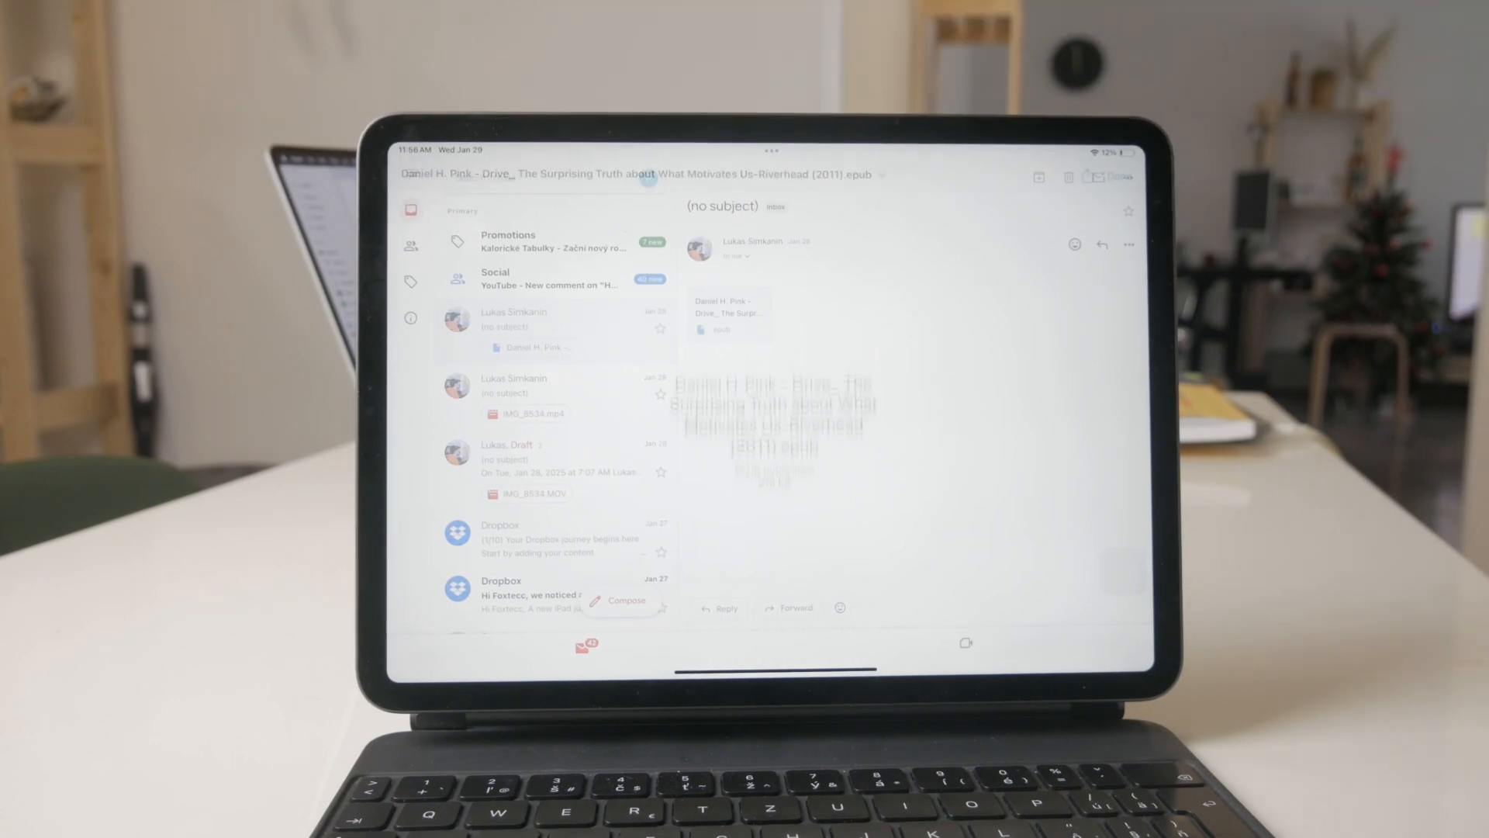
{"action": "left_click", "coordinate": [772, 408]}
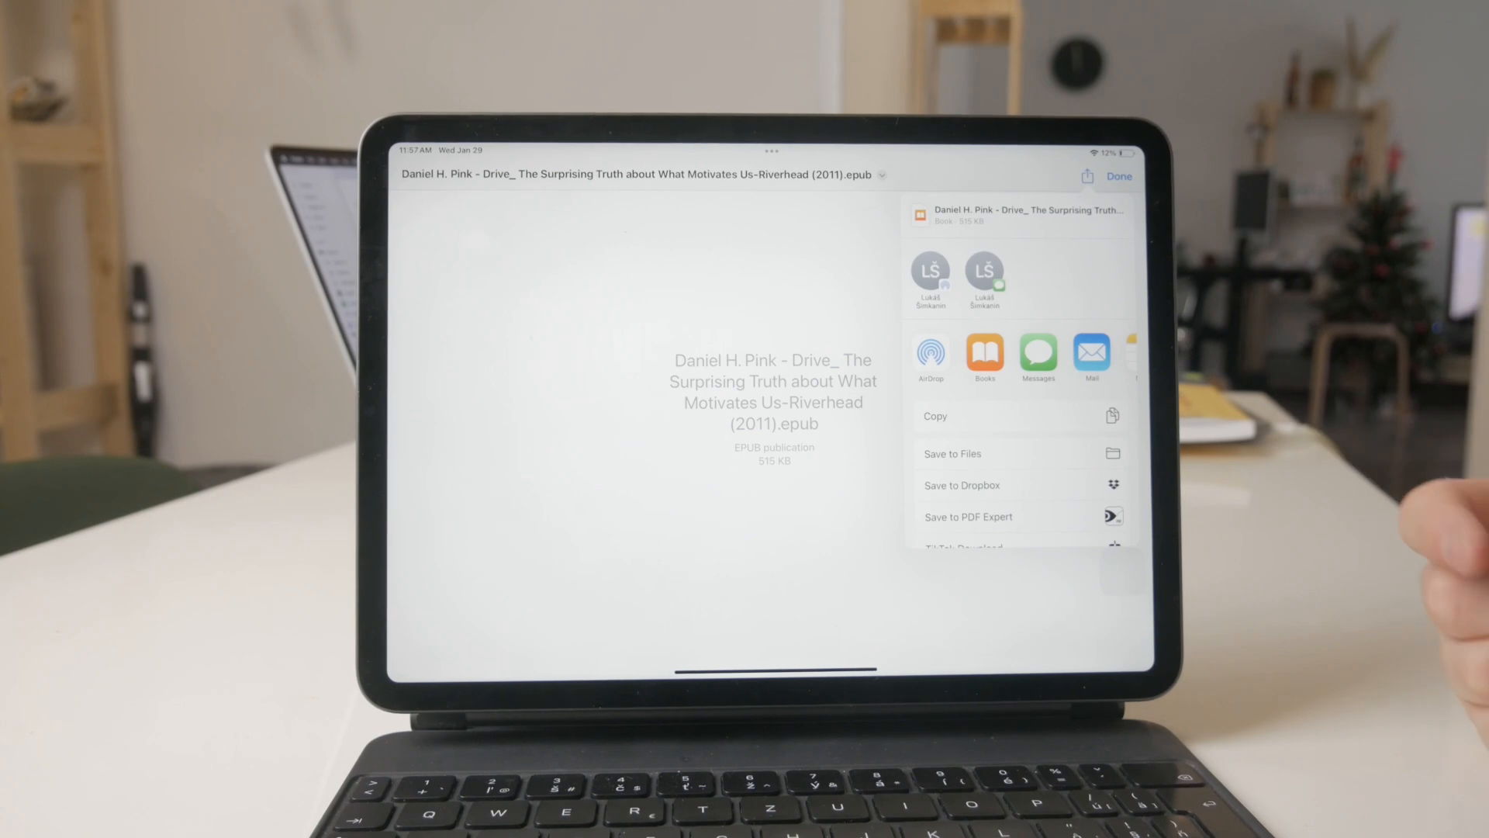
Scroll the share sheet and choose Save to Files for the EPUB
{"action": "scroll", "scroll_direction": "left", "scroll_amount": 3}
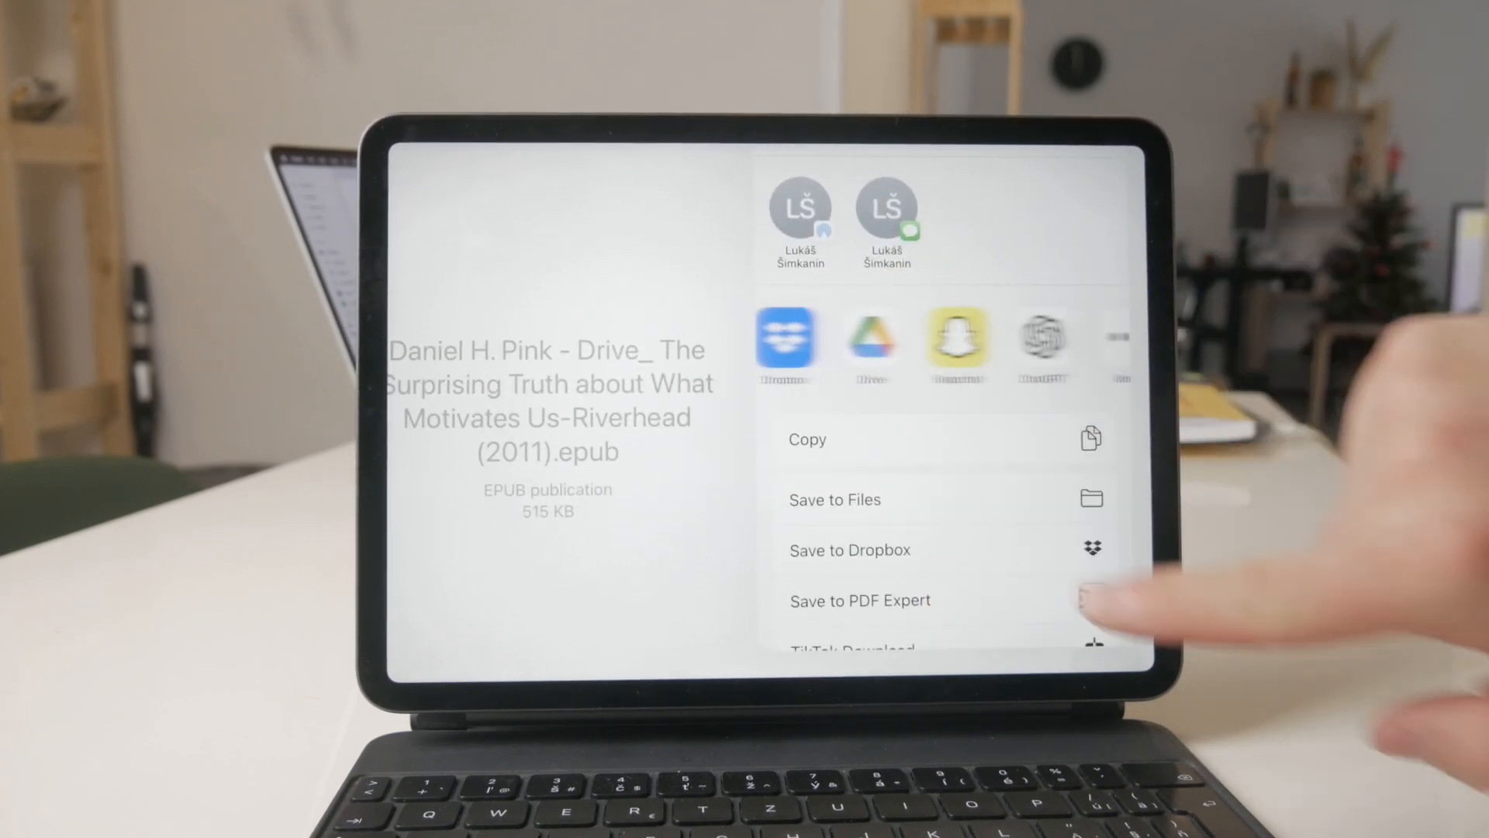
{"action": "scroll", "scroll_direction": "left", "scroll_amount": 3}
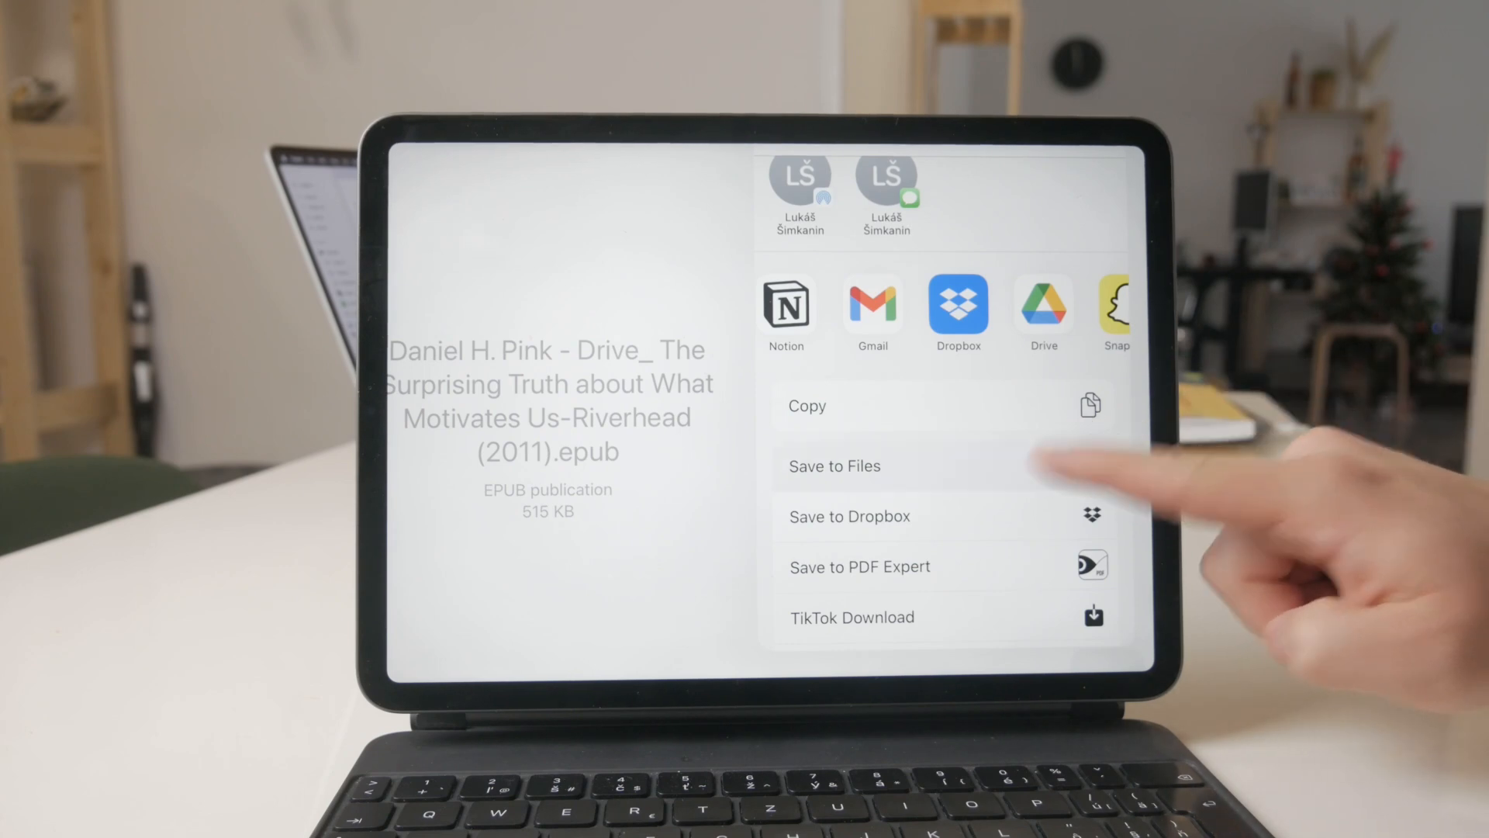
{"action": "left_click", "coordinate": [834, 466]}
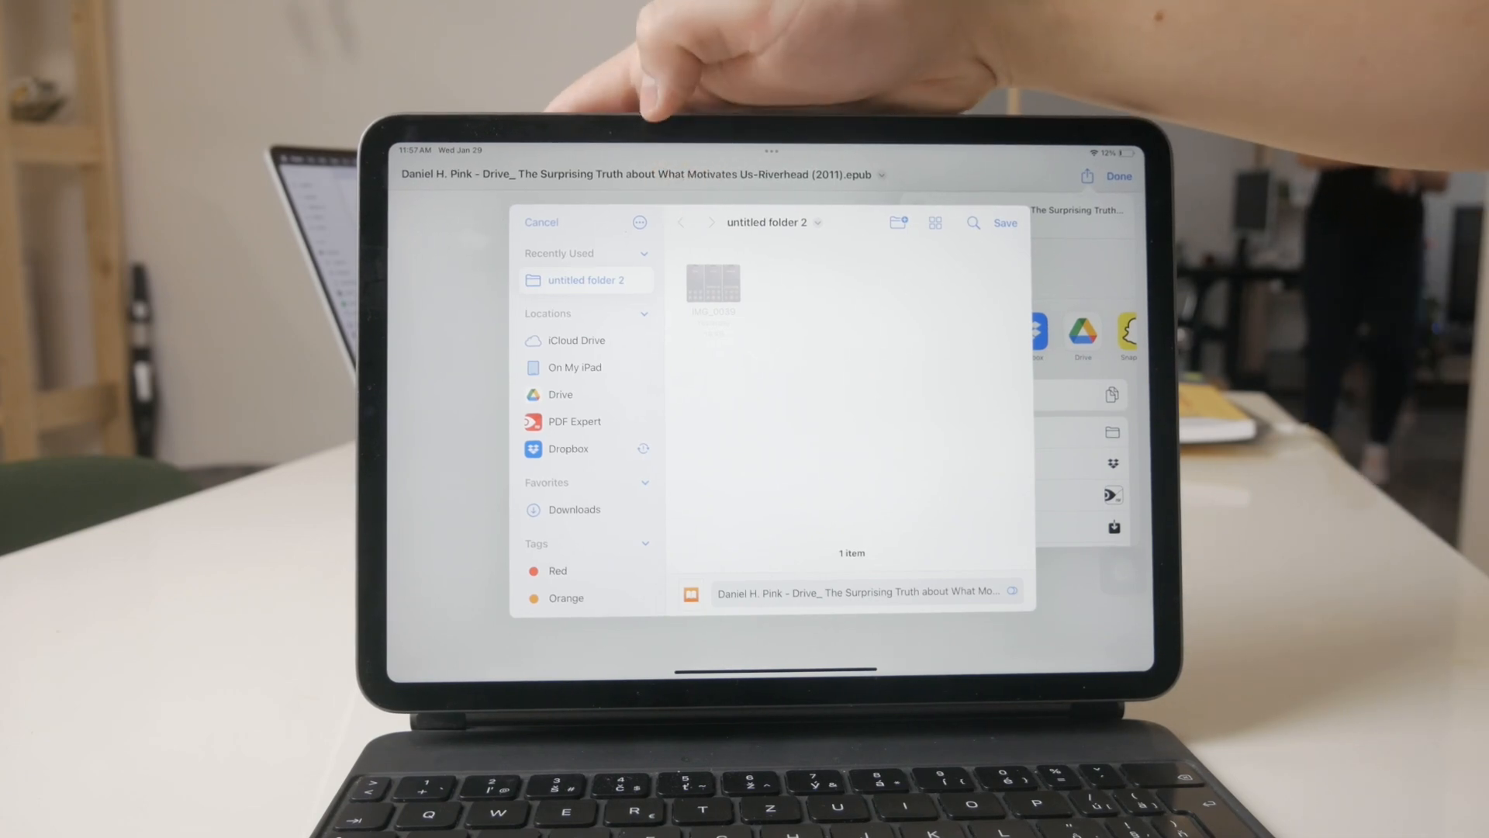
Browse On My iPad, then save the EPUB into iCloud Drive
{"action": "left_click", "coordinate": [573, 367]}
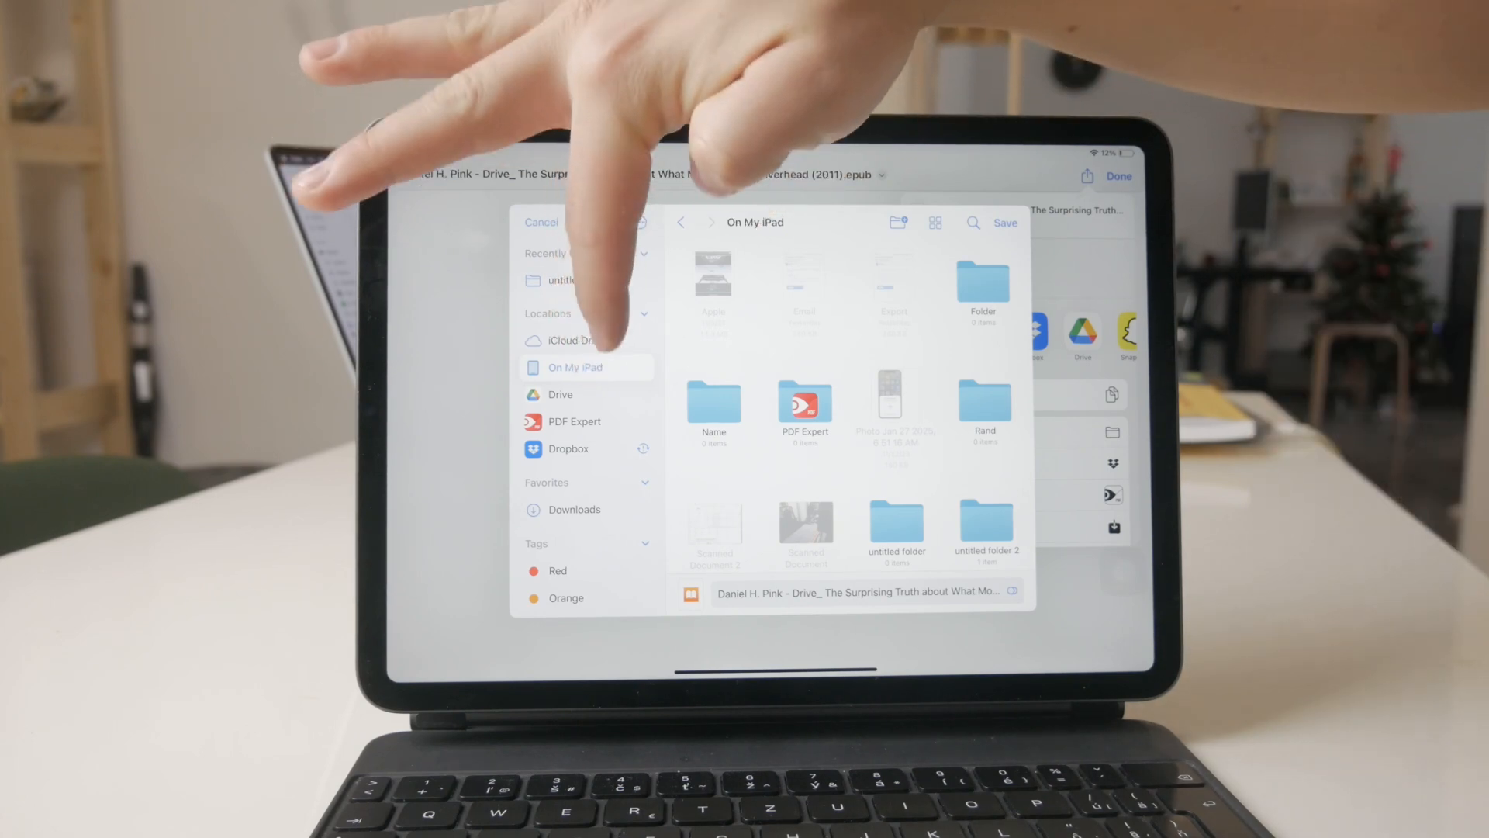
{"action": "left_click", "coordinate": [572, 340]}
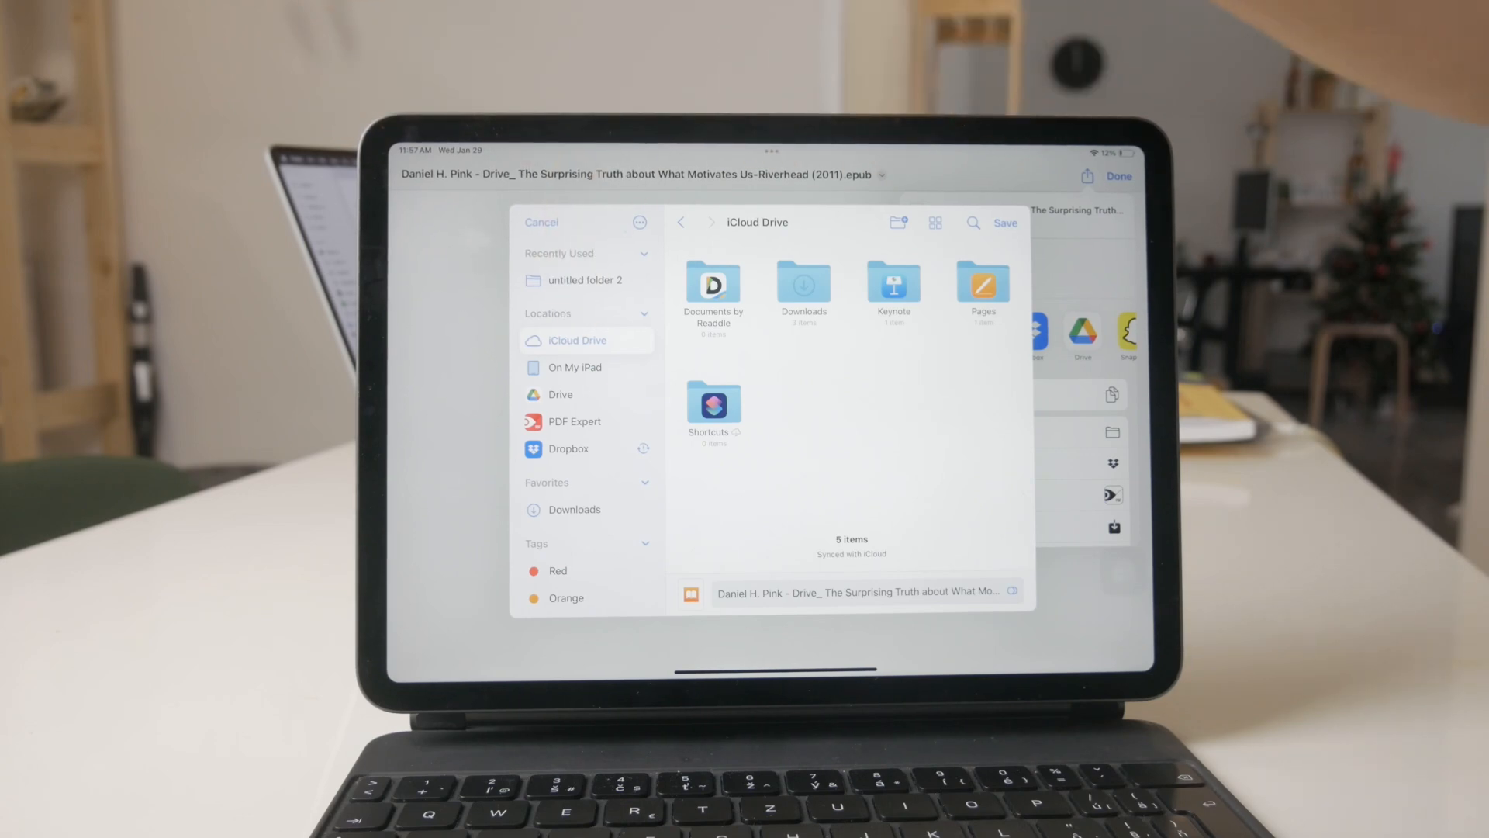
{"action": "left_click", "coordinate": [542, 221]}
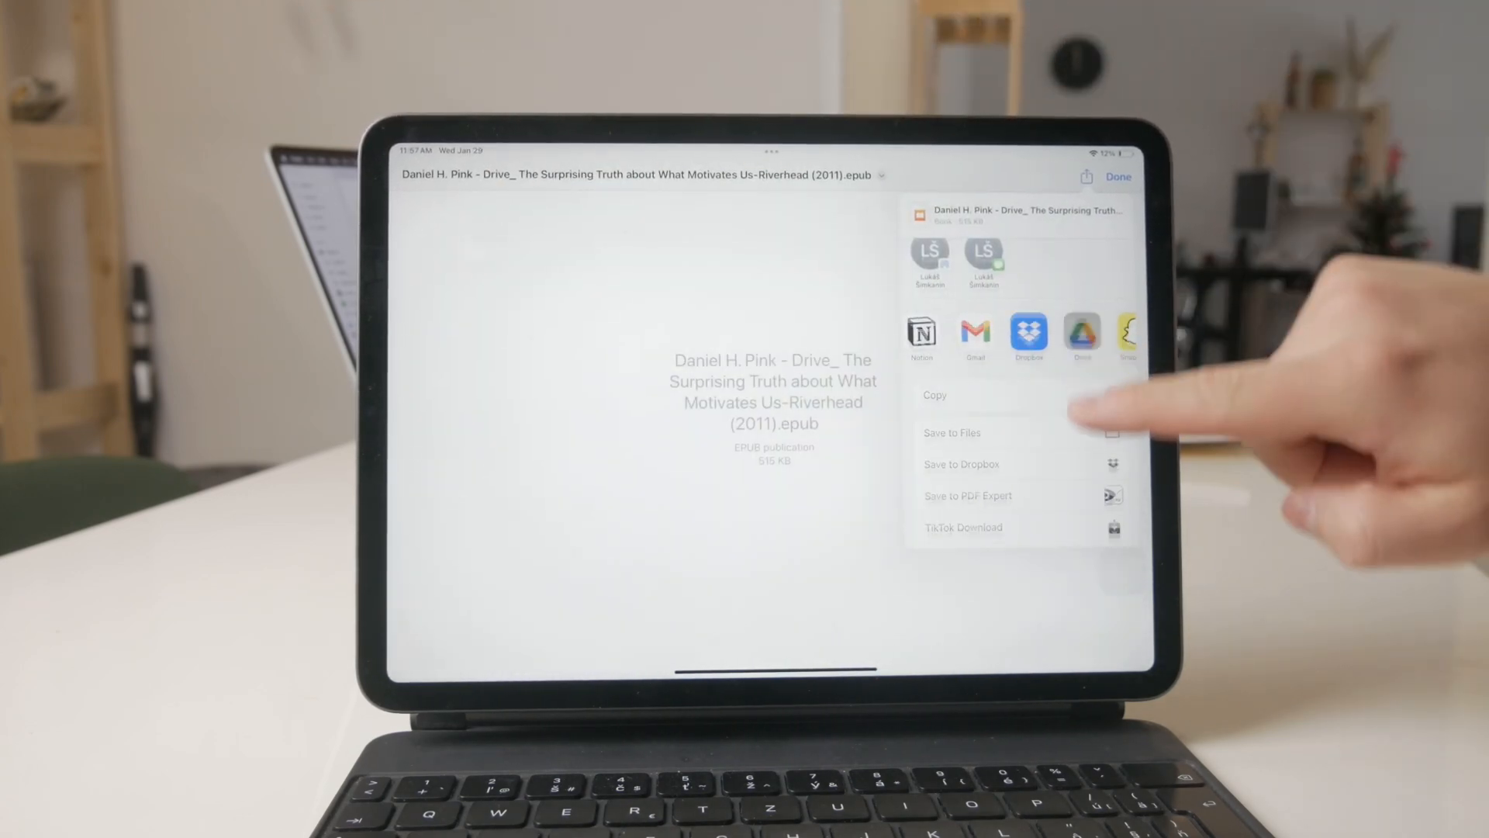